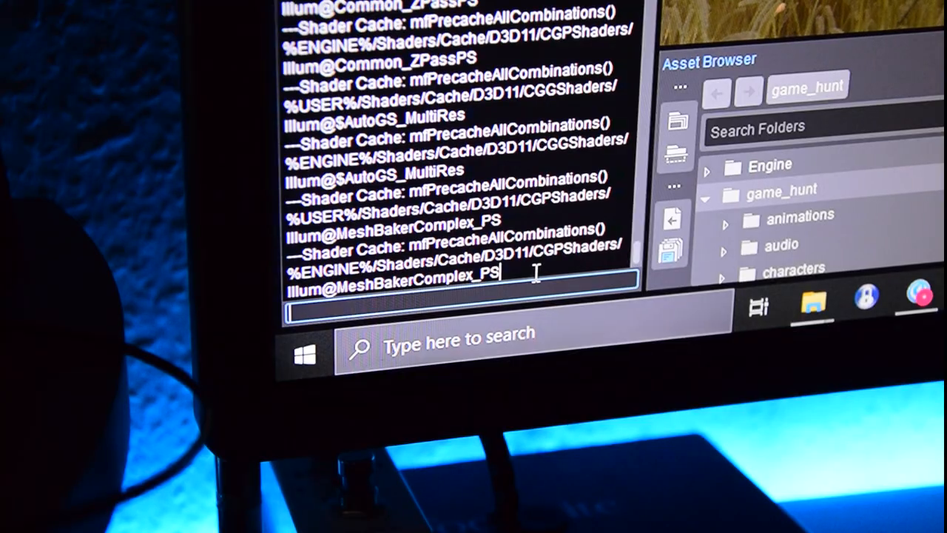
- Begin entering the e_debugdraw console variable in the Sandbox console
text(e_debugd)
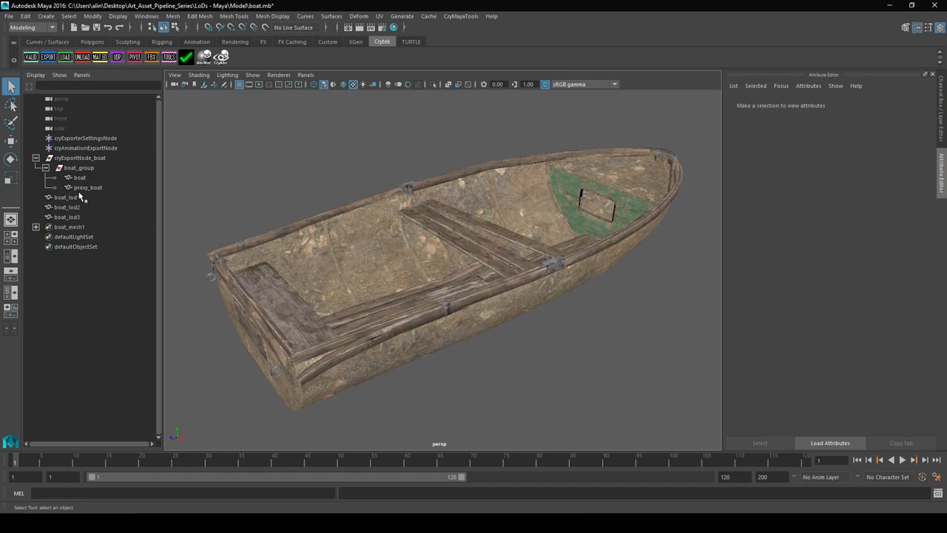
- Select the full-detail 'boat' mesh under boat_group to show its attributes
click(86, 186)
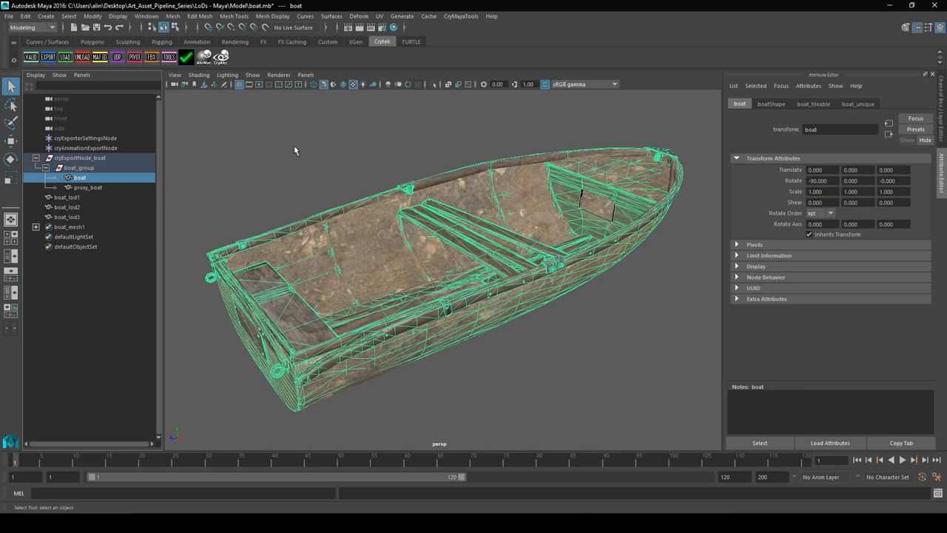
mouse_move(342, 235)
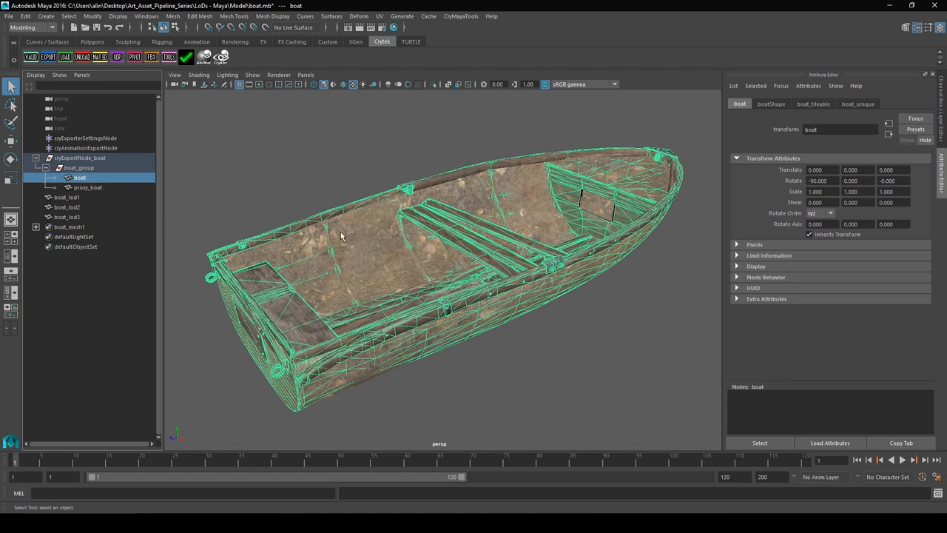
mouse_move(77, 207)
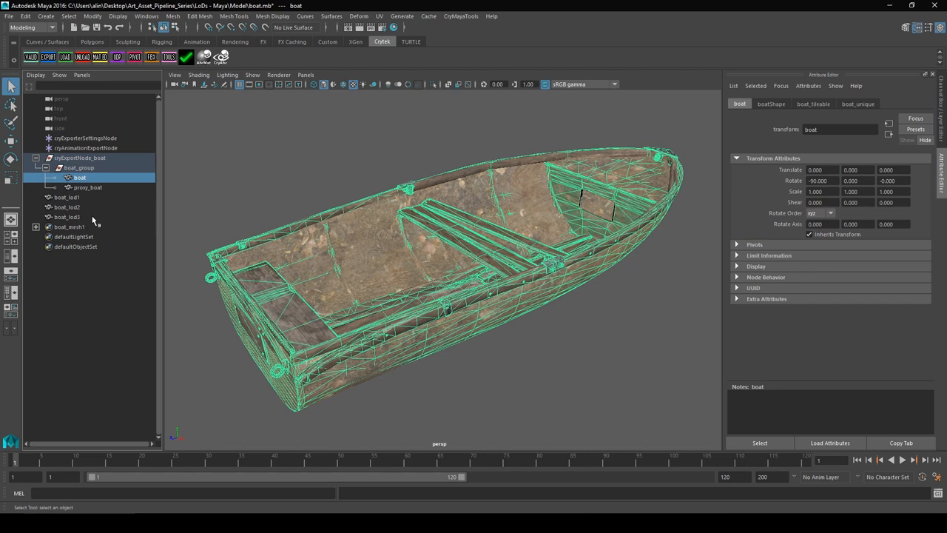
mouse_move(98, 204)
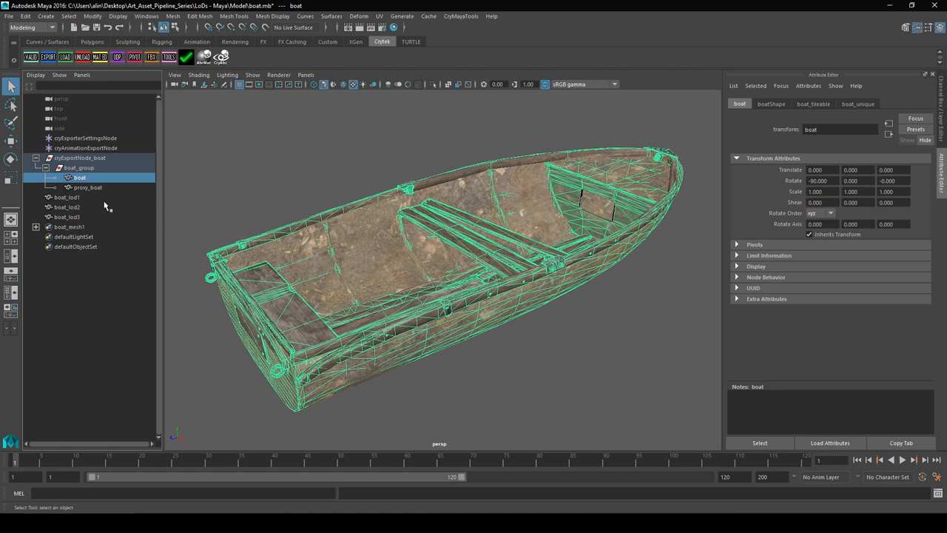
- Step through boat_lod1, proxy_boat, boat_lod2 and the full-detail boat mesh to compare transforms
click(68, 198)
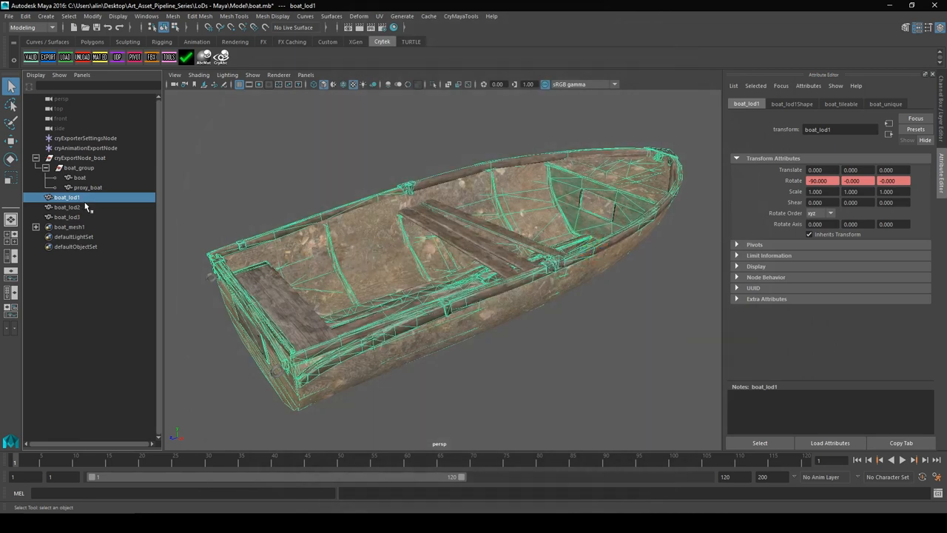
click(86, 187)
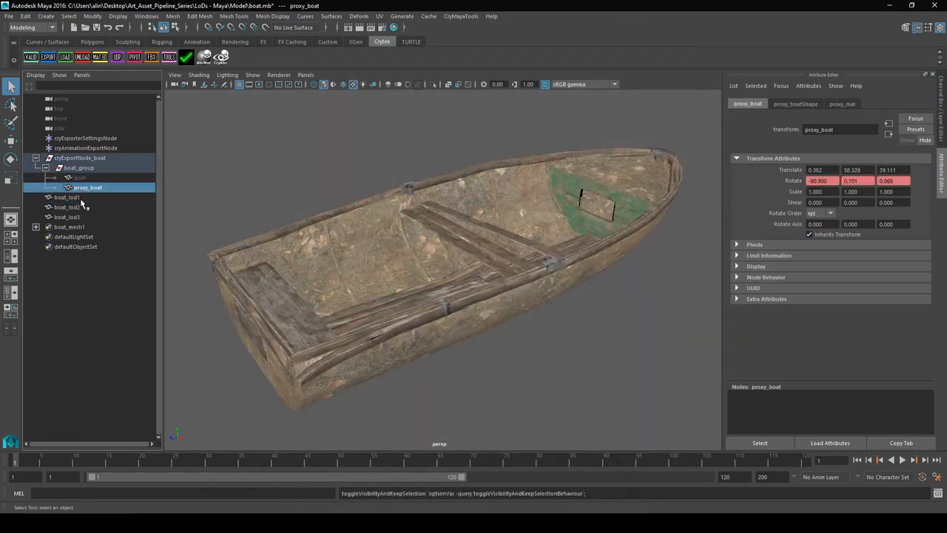
click(67, 207)
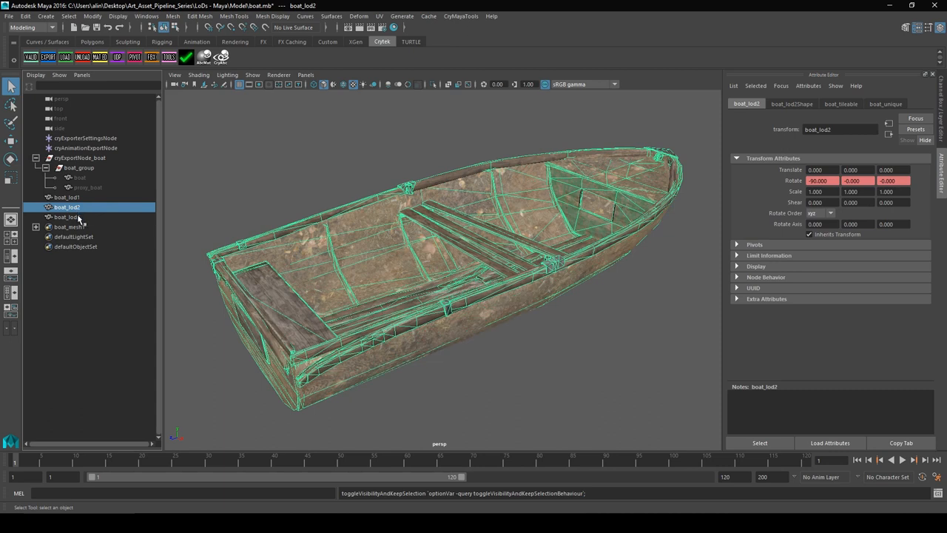
click(65, 197)
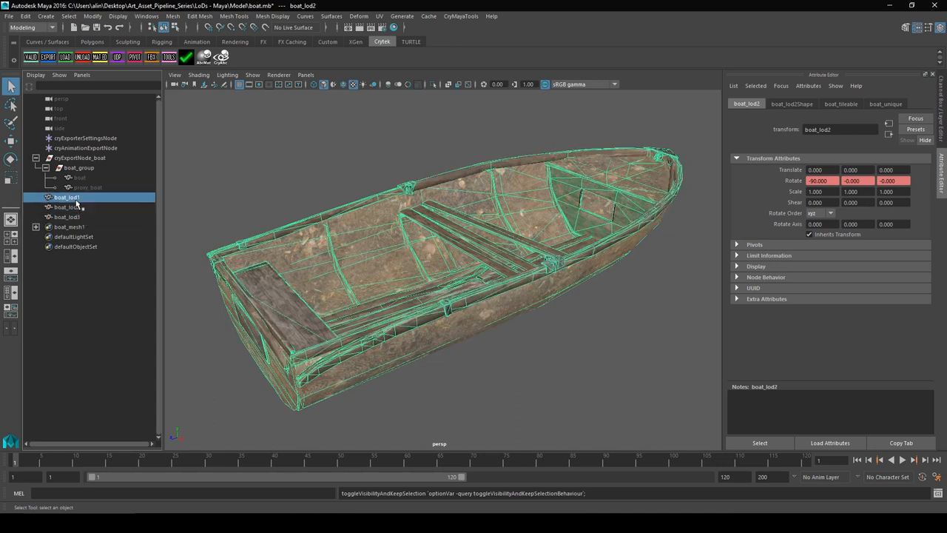
click(67, 207)
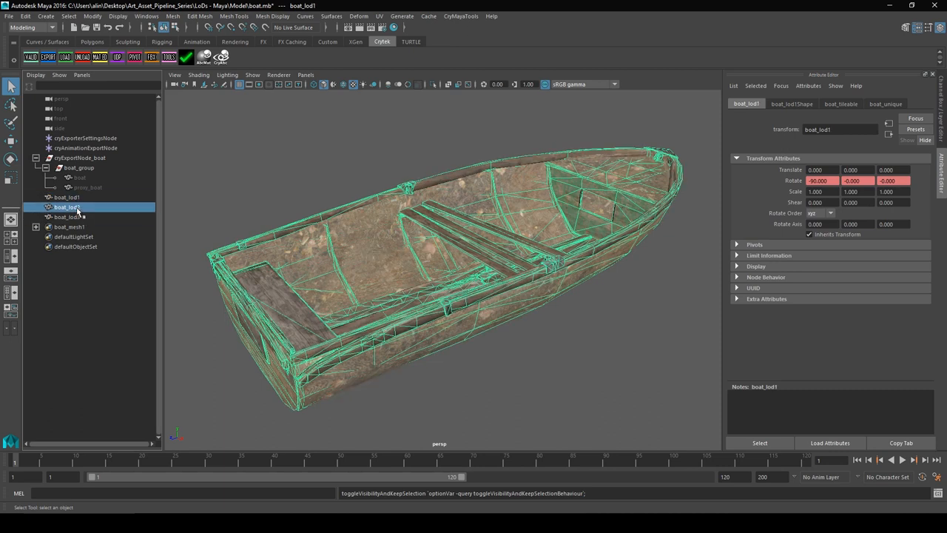
click(66, 216)
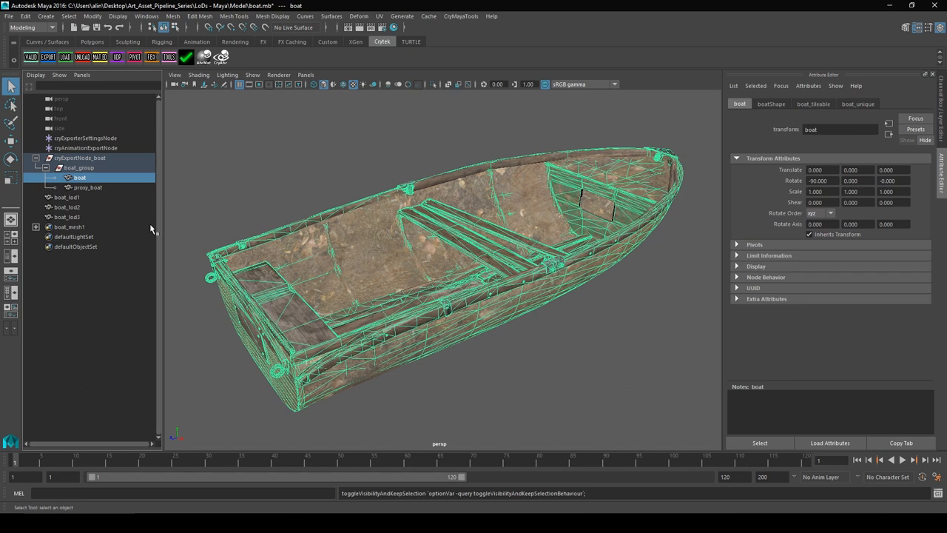
mouse_move(207, 236)
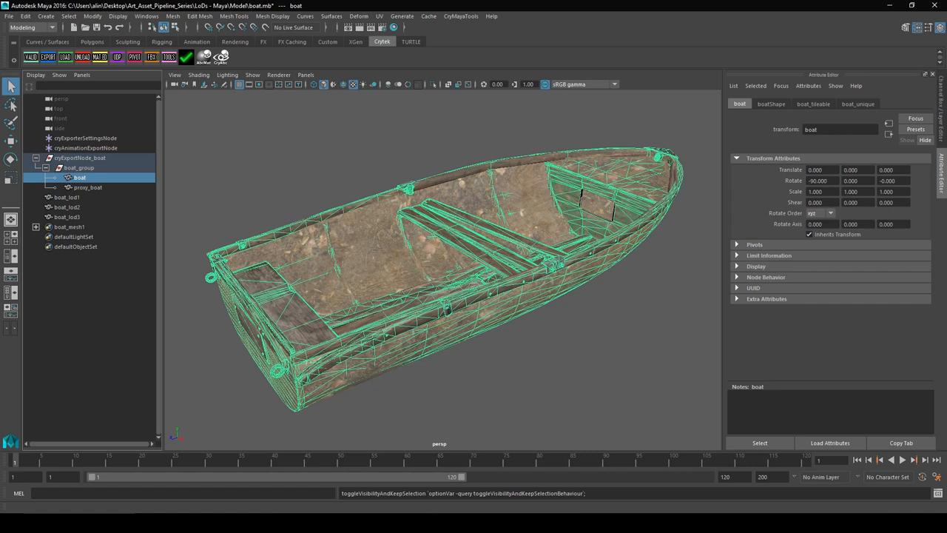
mouse_move(130, 432)
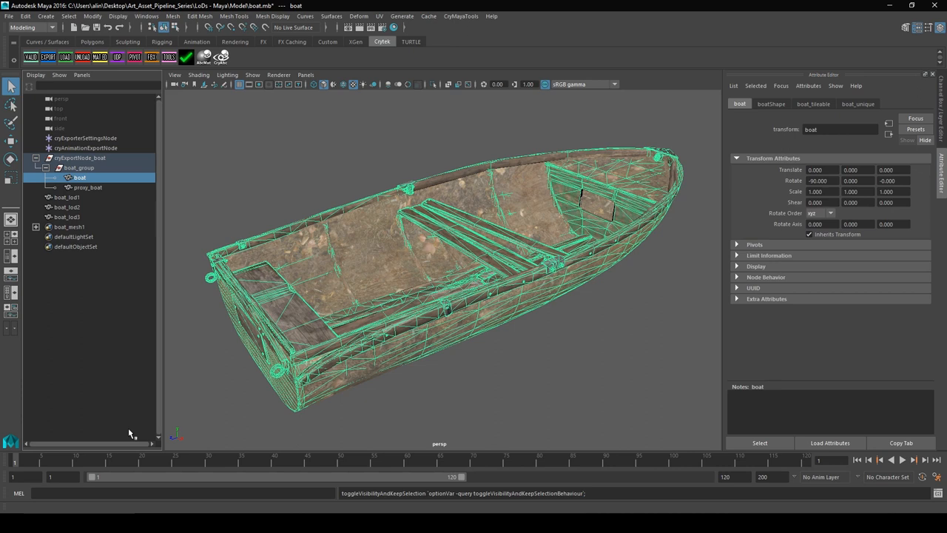
mouse_move(132, 426)
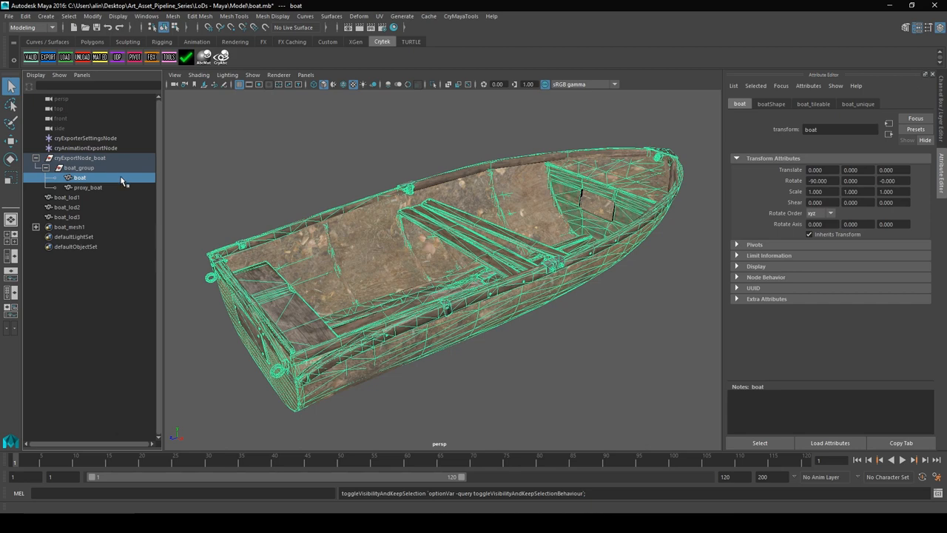
- Check boat_lod1 and boat_lod3 carrying -90 rotation, then land on cryExportNode_boat with zeroed transforms
click(66, 199)
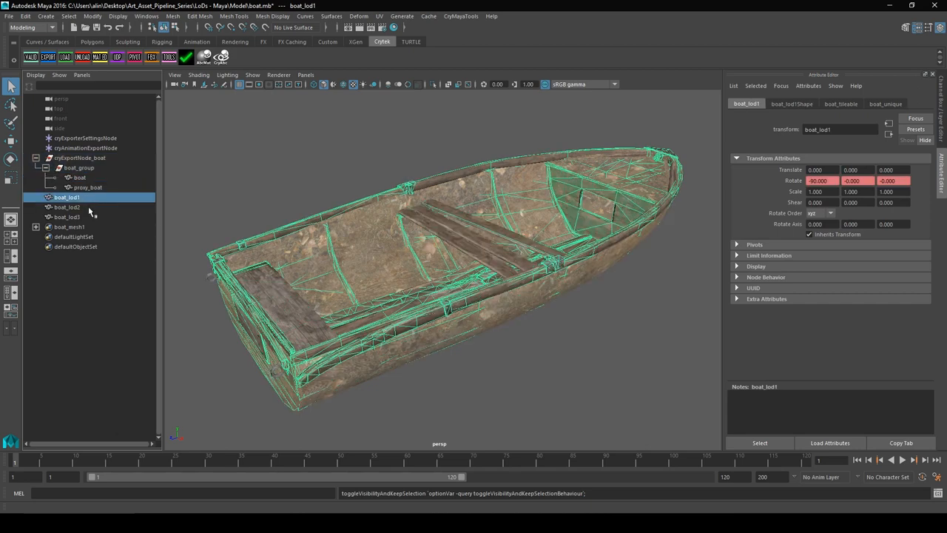
click(79, 178)
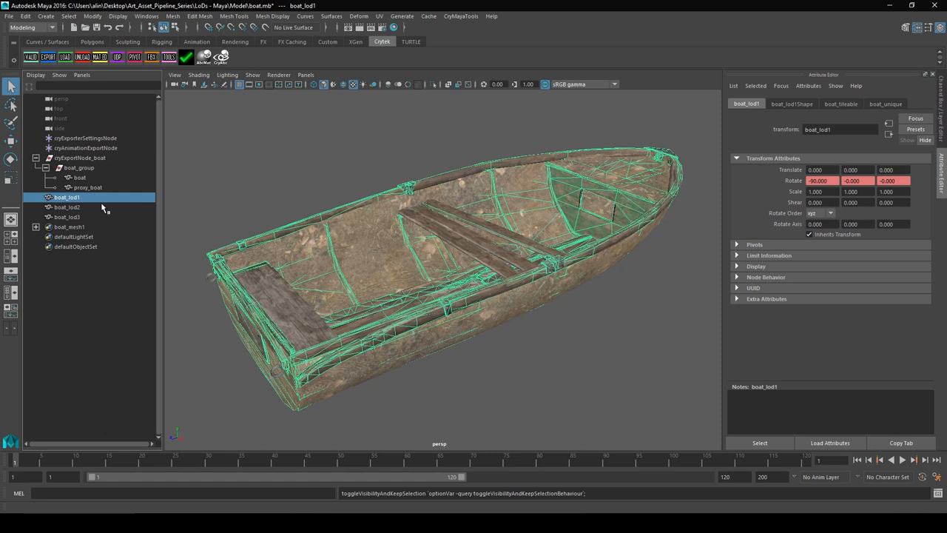
click(67, 216)
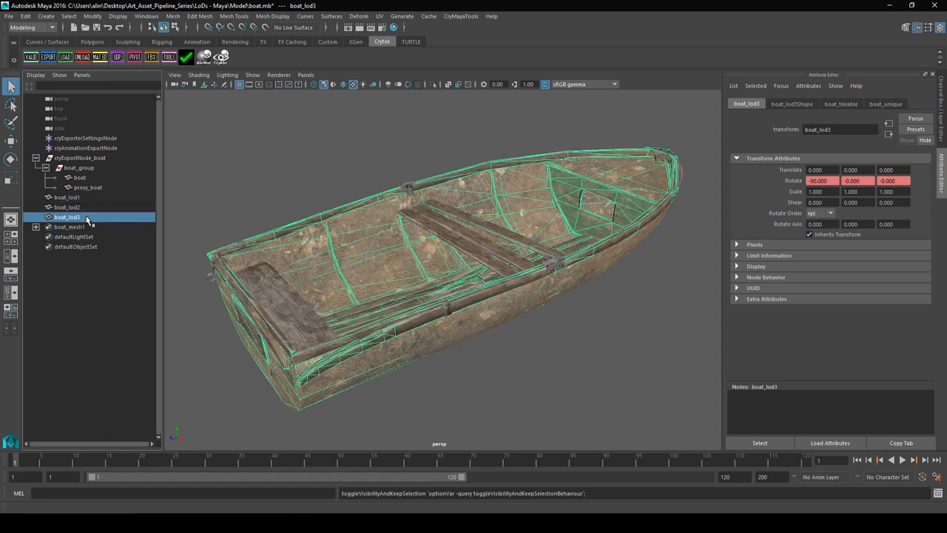
click(68, 201)
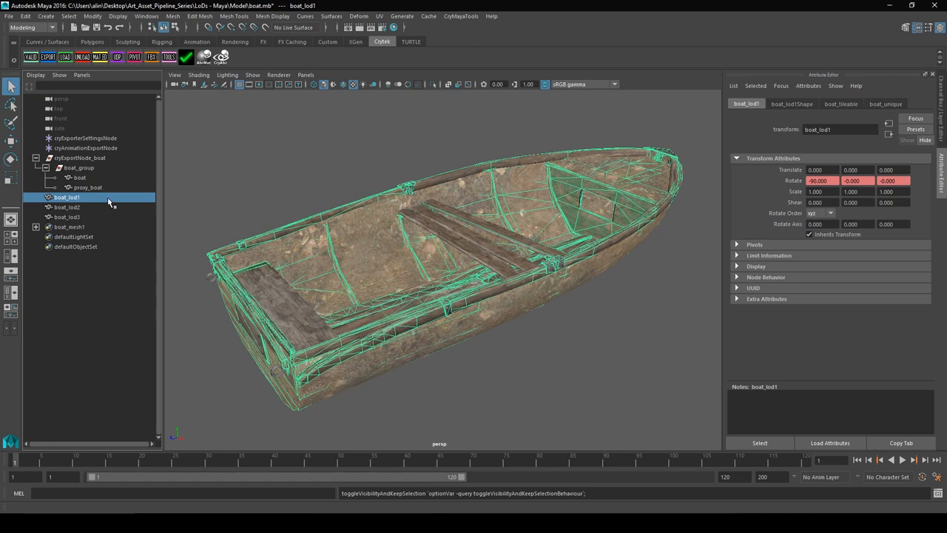
click(79, 159)
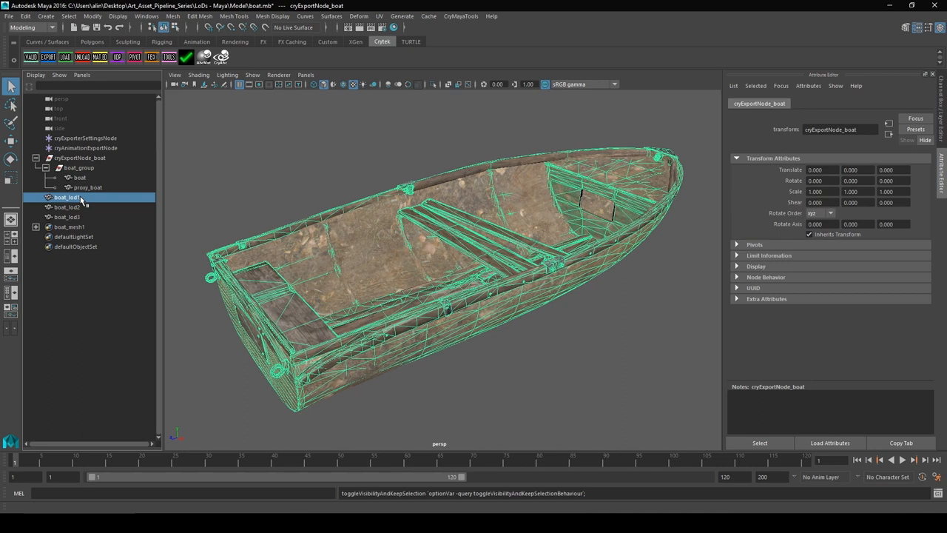
- Group the LOD meshes into _lod1, _lod2 and _lod3_boat_group under boat_group
click(65, 199)
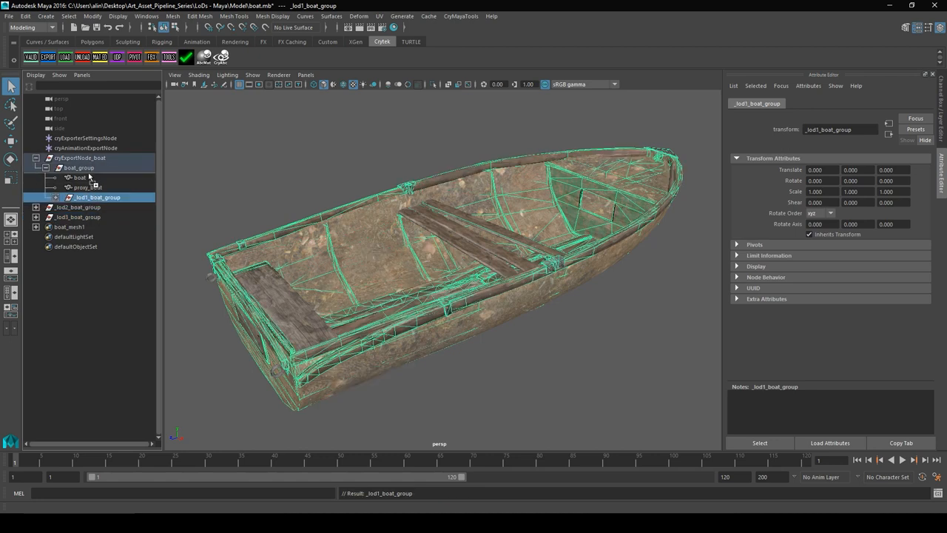
click(90, 207)
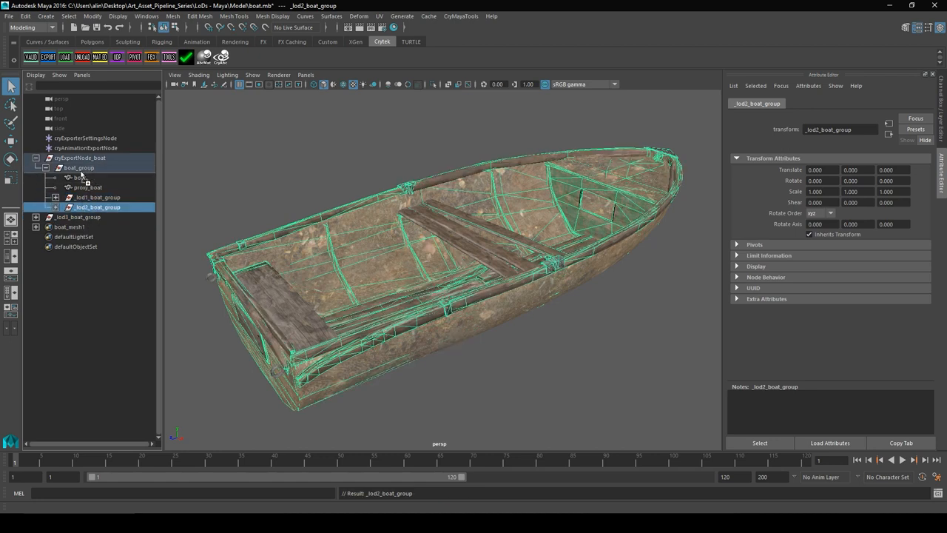
click(96, 216)
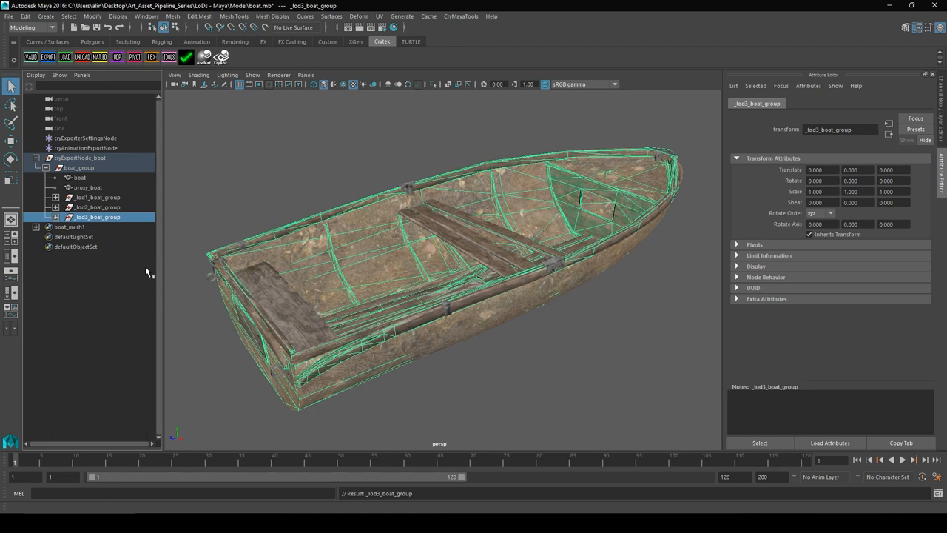
mouse_move(337, 198)
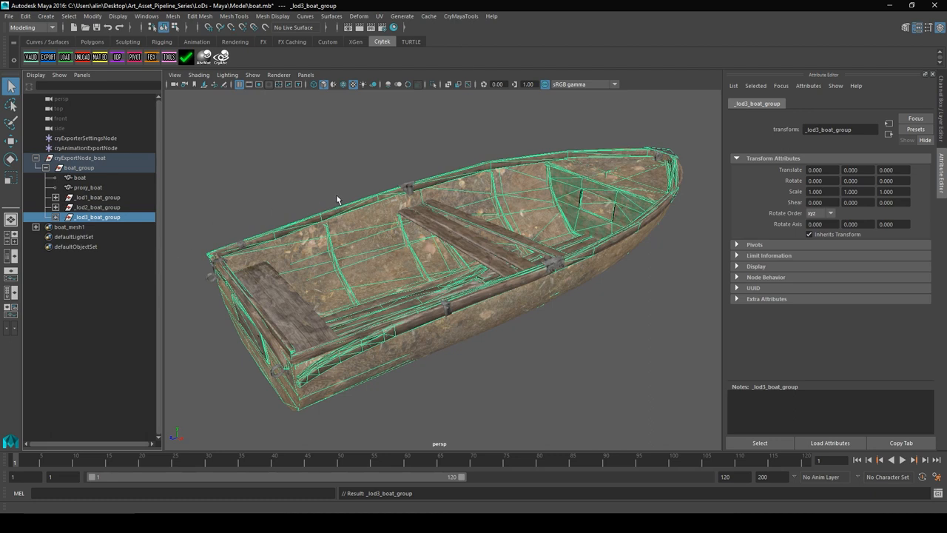
mouse_move(334, 200)
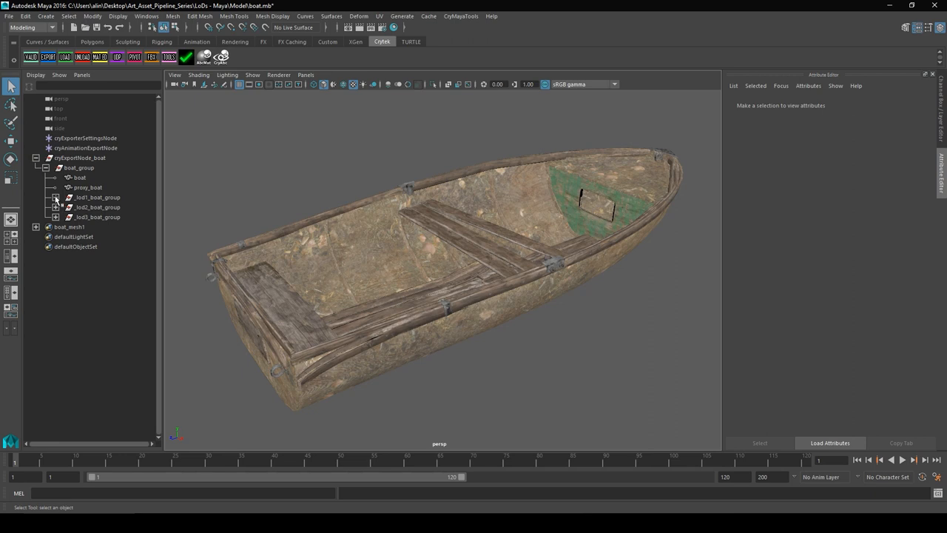
- Expand the three LOD groups to show boat_lod1 through boat_lod3 inside them
click(56, 198)
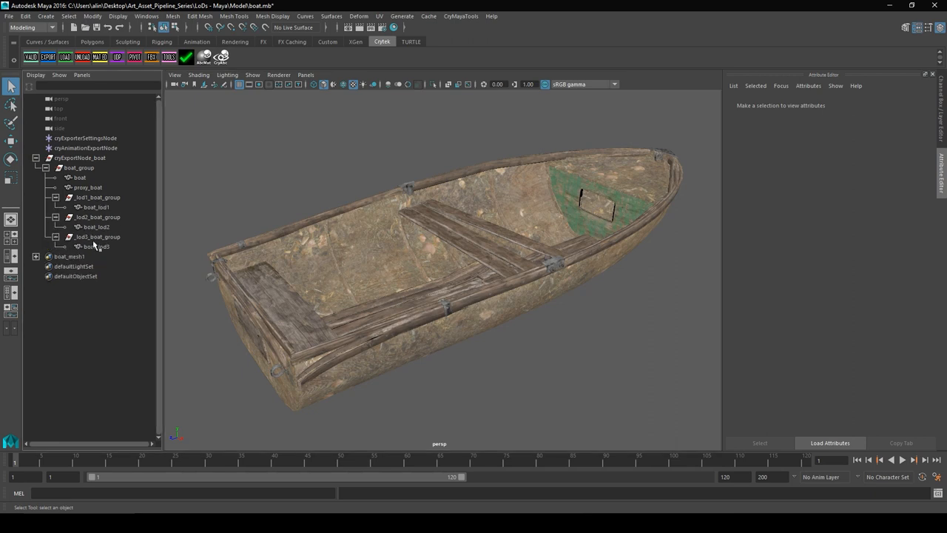
mouse_move(197, 214)
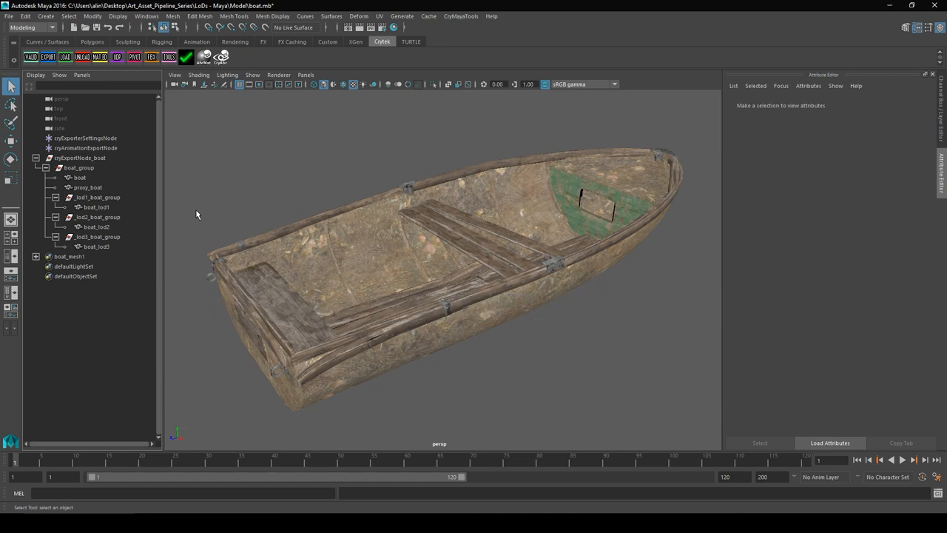
mouse_move(145, 215)
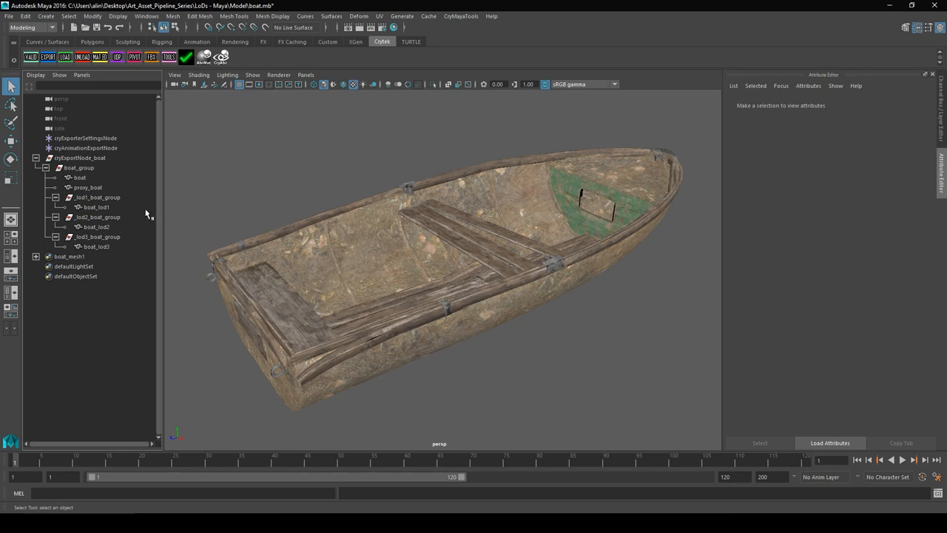
mouse_move(142, 215)
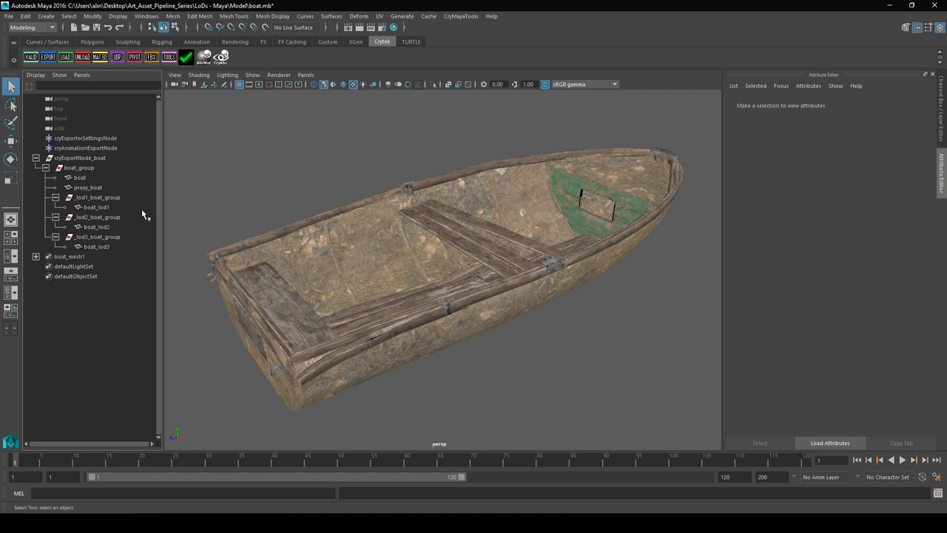
mouse_move(198, 234)
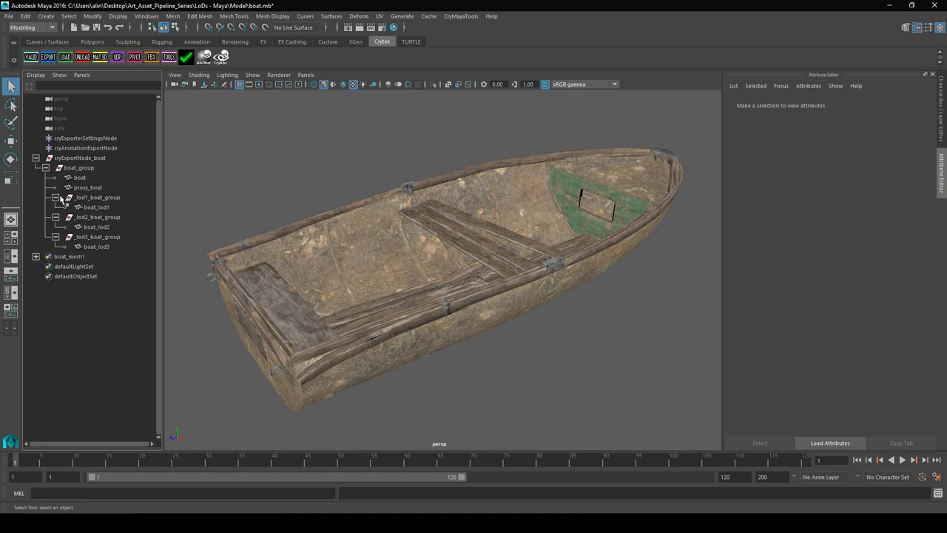
- Parent the boat_lod meshes and proxy under the main boat mesh and remove the empty LOD groups
click(95, 198)
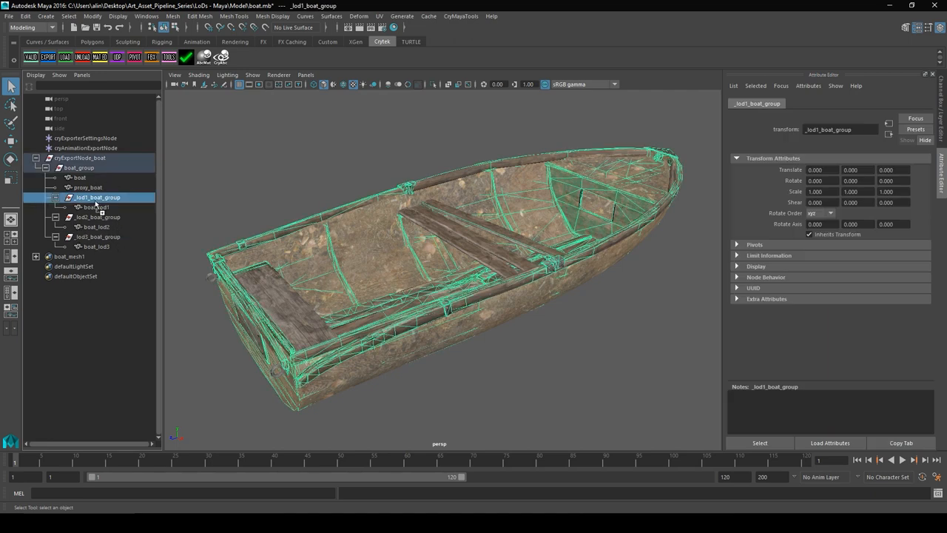
click(91, 207)
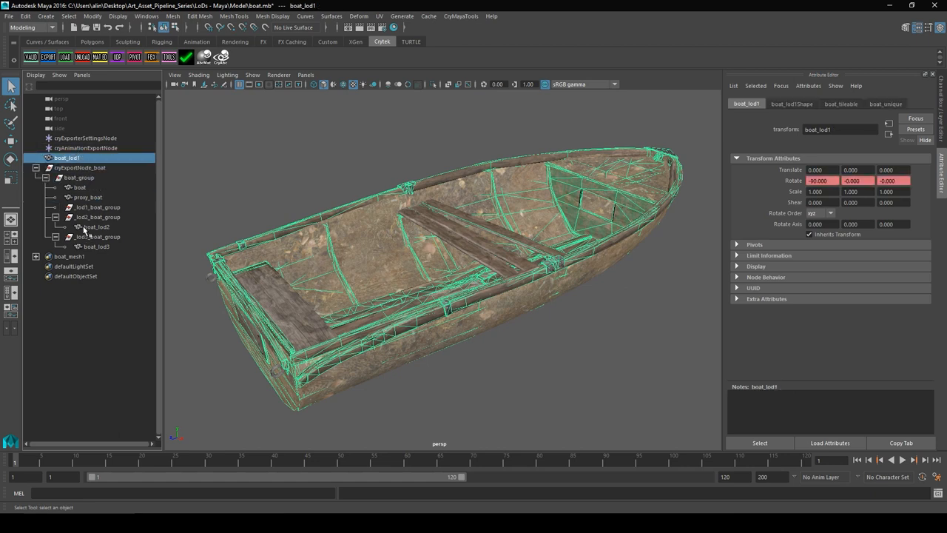
click(66, 168)
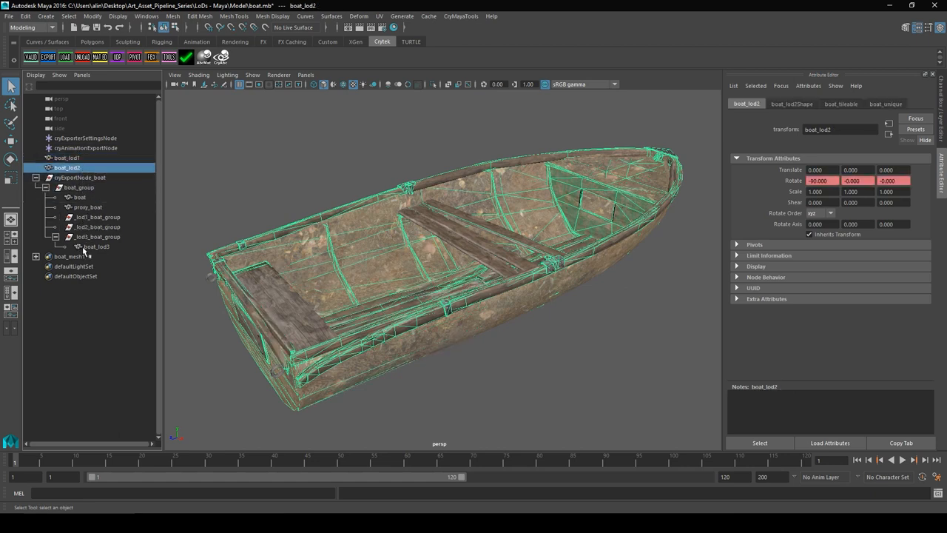
click(62, 178)
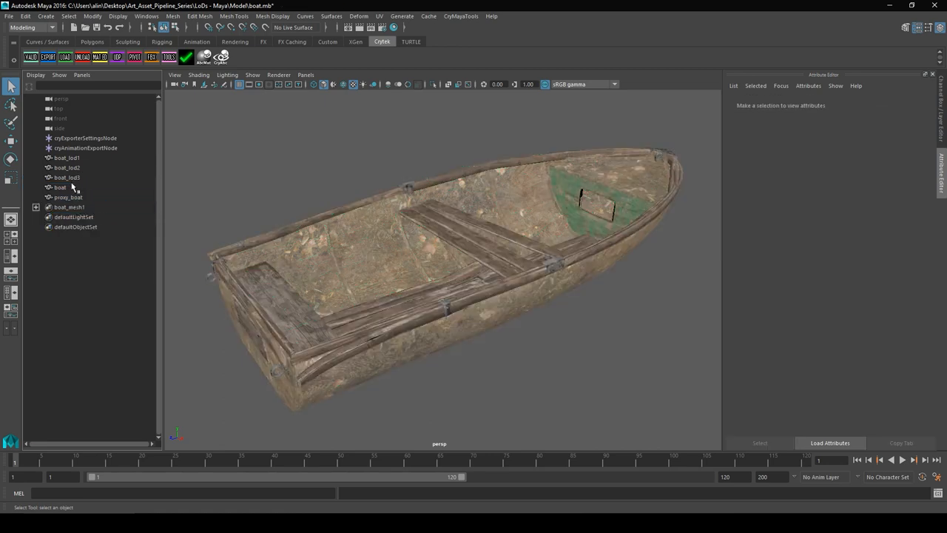
click(60, 187)
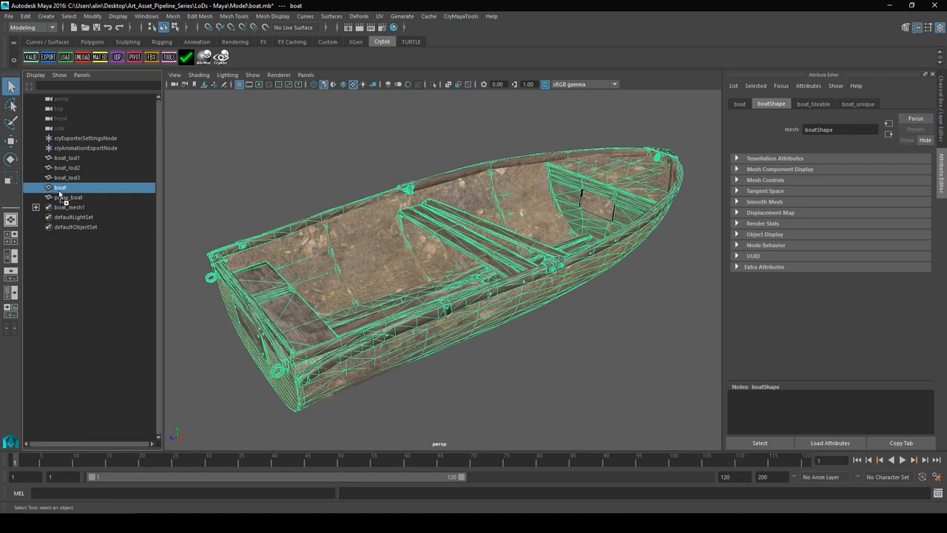
click(65, 157)
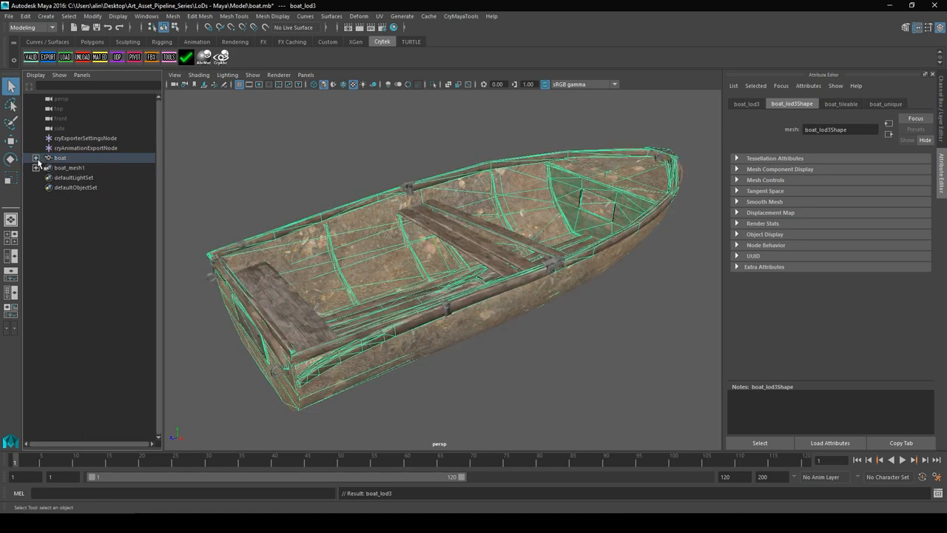
click(35, 157)
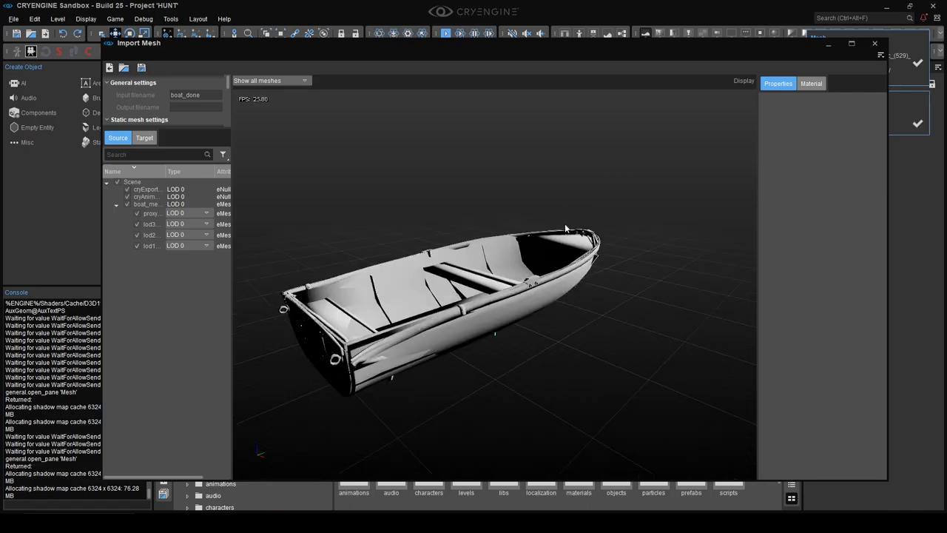
- Confirm the Import Mesh dialog and return to the dock level with the boats
click(180, 224)
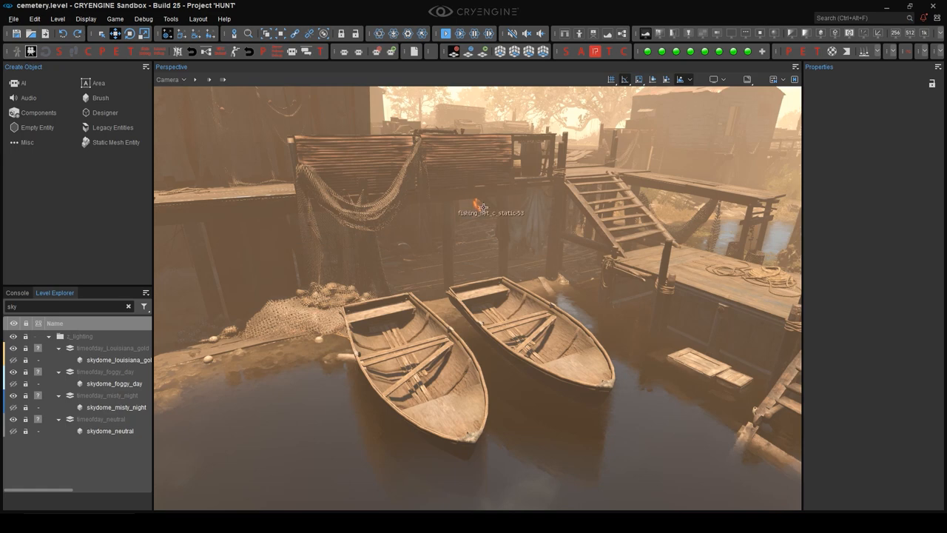
mouse_move(633, 319)
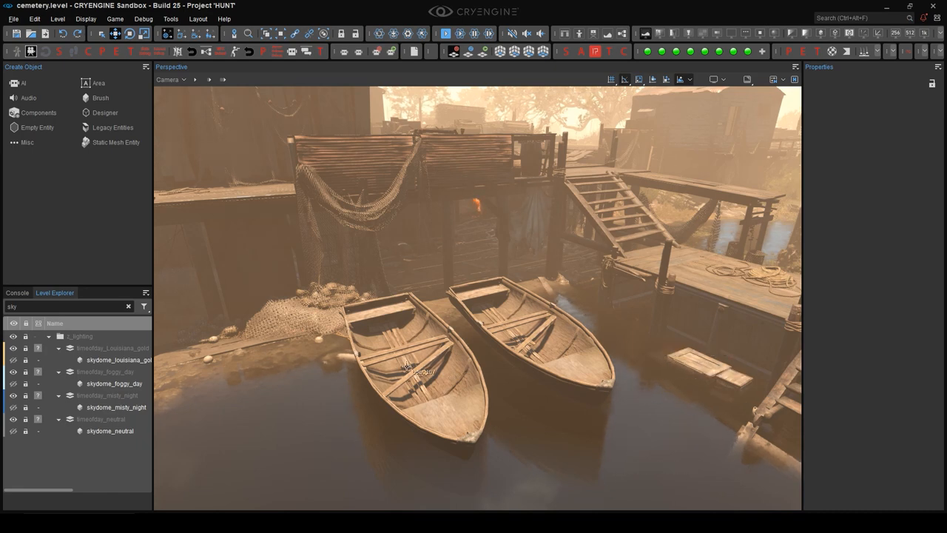
- Select the nearer boat and set its Lod Ratio to 255
click(411, 370)
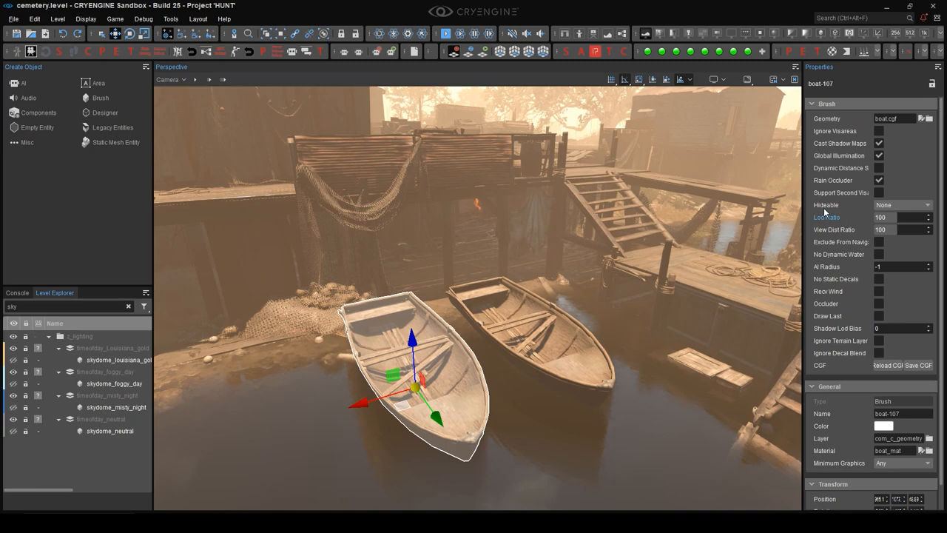
text(255)
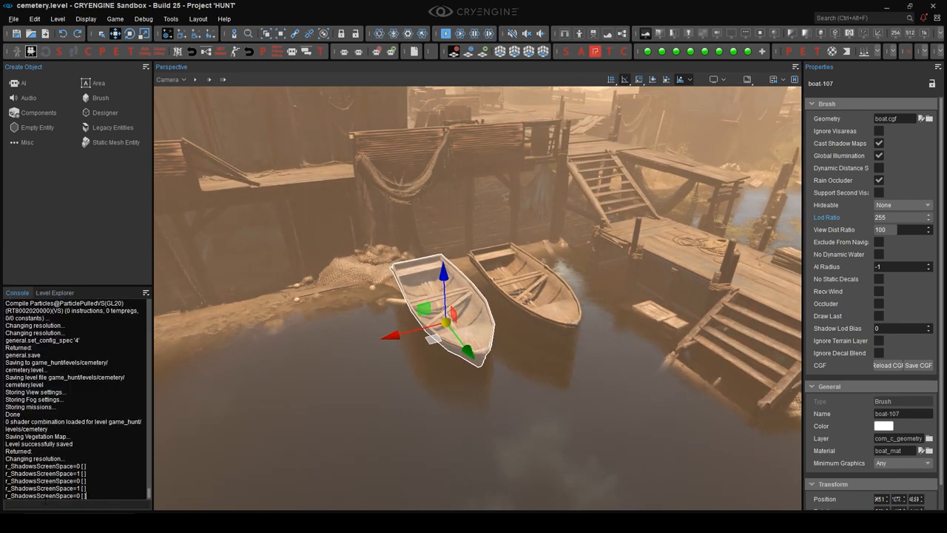
- Run e_debugdraw to show the LOD overlay, then turn it off with e_debugdraw 0
text(e_debug)
text(50)
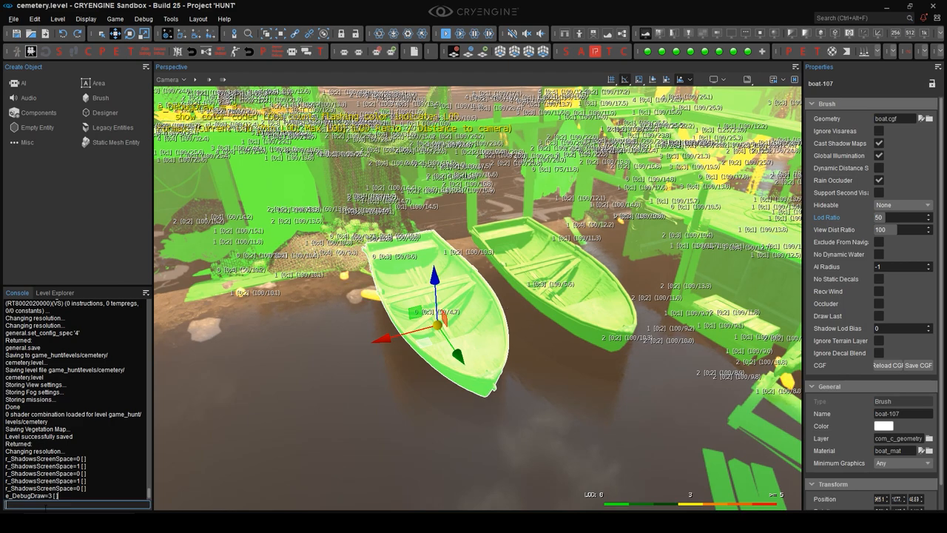
text(e_debugdraw 0)
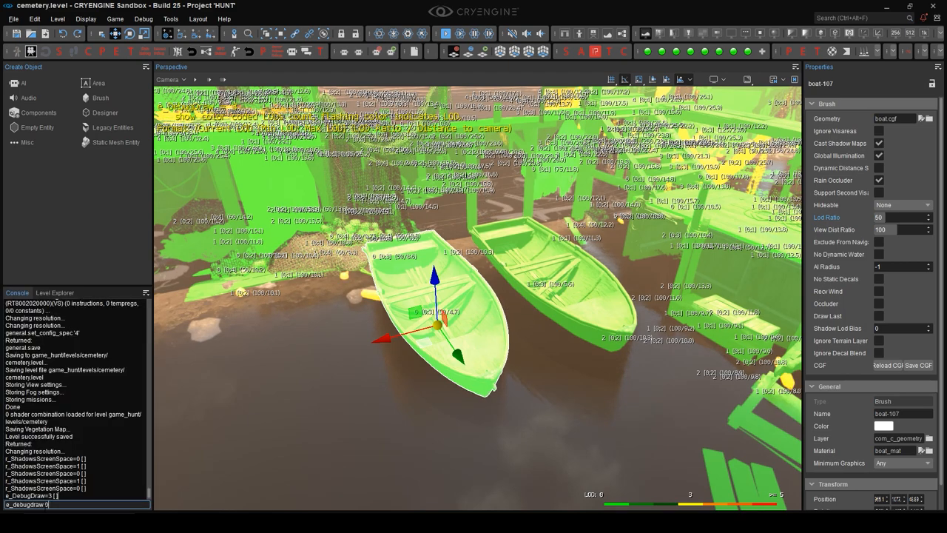